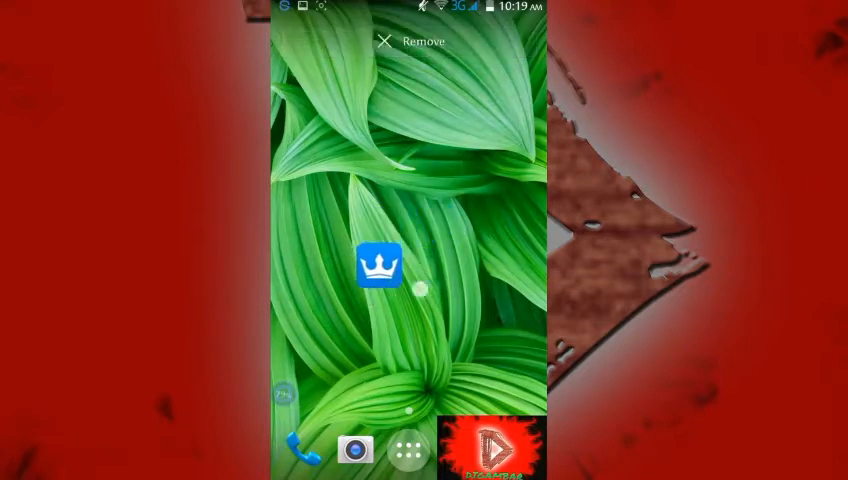
- Drag the KingRoot icon onto Remove to delete its home-screen shortcut
{"action": "left_click_drag", "start_coordinate": [378, 264], "coordinate": [440, 178]}
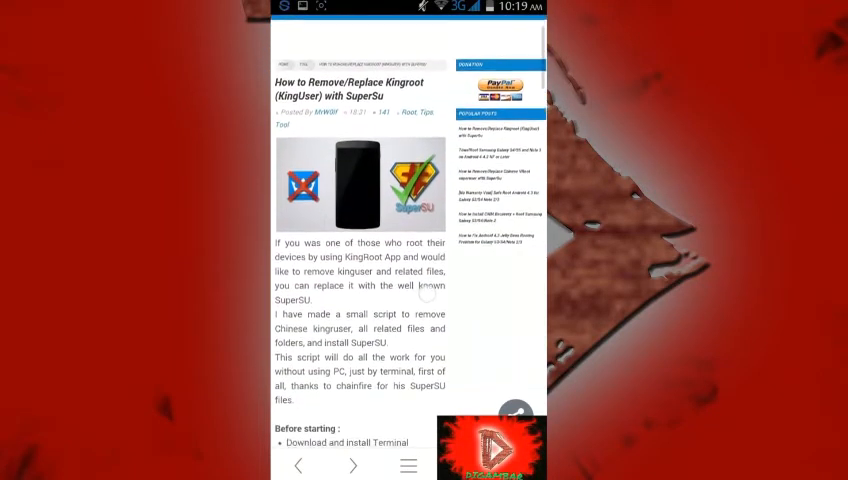
- Scroll the KingRoot-to-SuperSU guide down to its Notes and Download sections
{"action": "scroll", "scroll_direction": "down", "scroll_amount": 3}
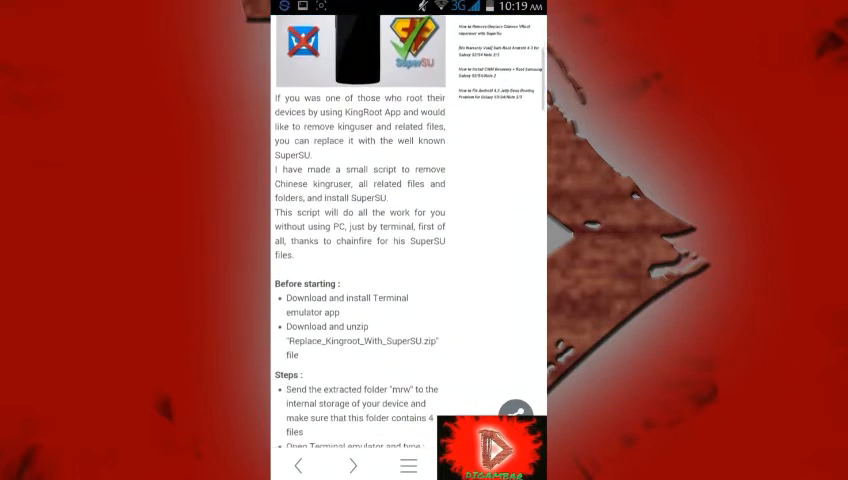
{"action": "scroll", "scroll_direction": "down", "scroll_amount": 3}
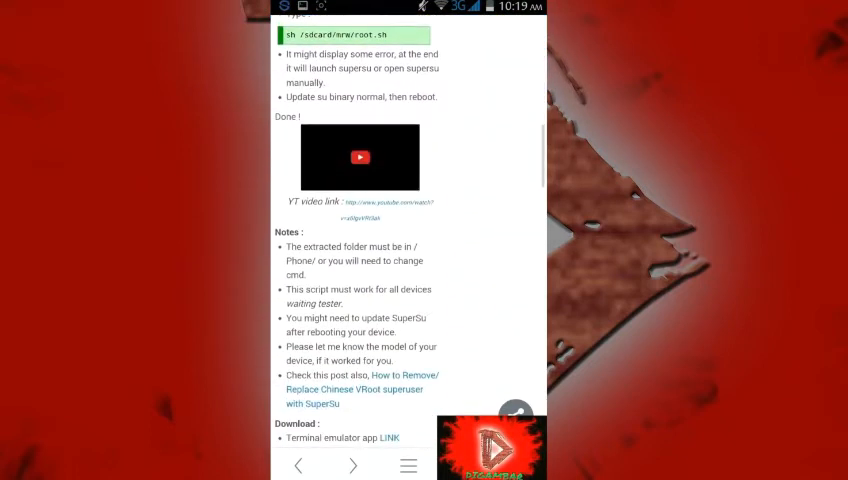
{"action": "scroll", "scroll_direction": "down", "scroll_amount": 3}
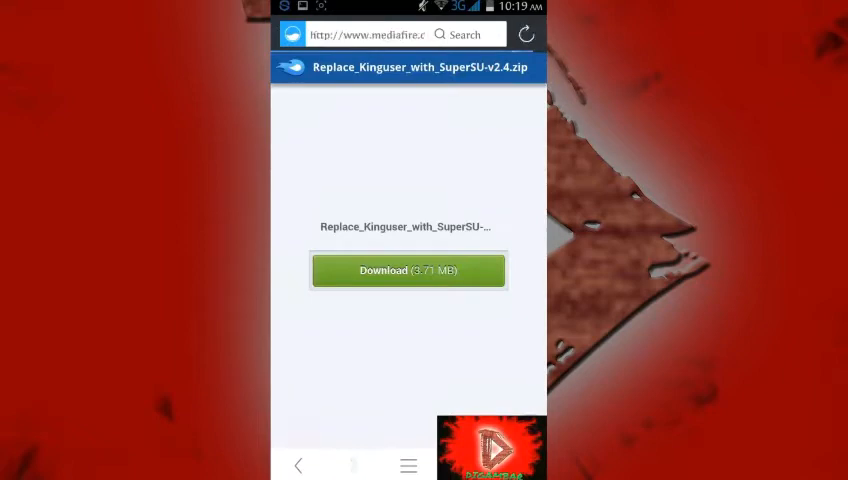
- Download Replace_Kinguser_with_SuperSU-v2.4.zip from the MediaFire page
{"action": "left_click", "coordinate": [408, 270]}
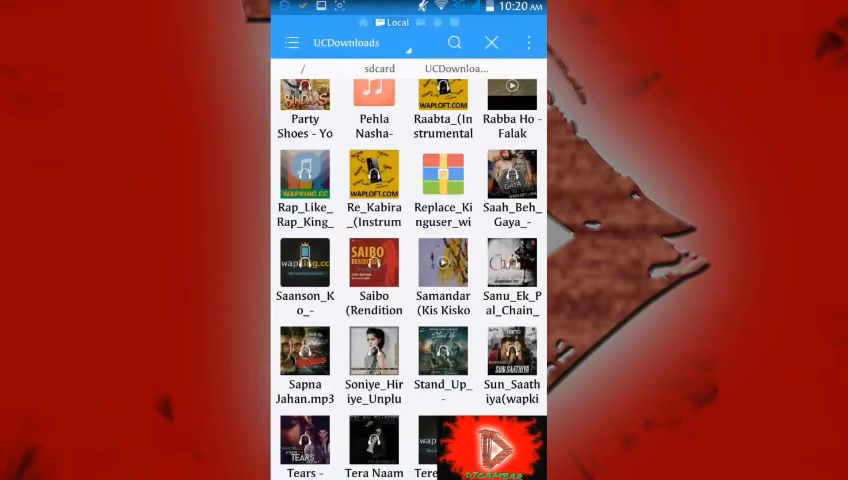
- Extract the downloaded Replace Kinguser zip from UCDownloads to /sdcard/
{"action": "left_click", "coordinate": [442, 176]}
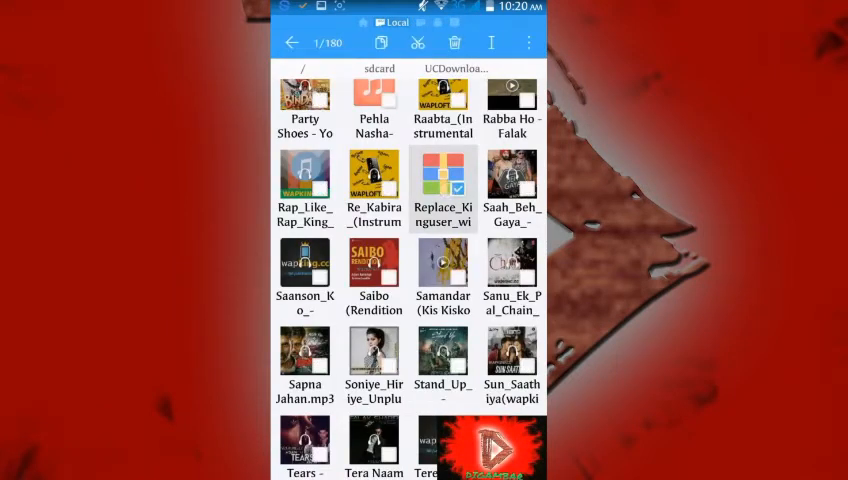
{"action": "left_click", "coordinate": [528, 42]}
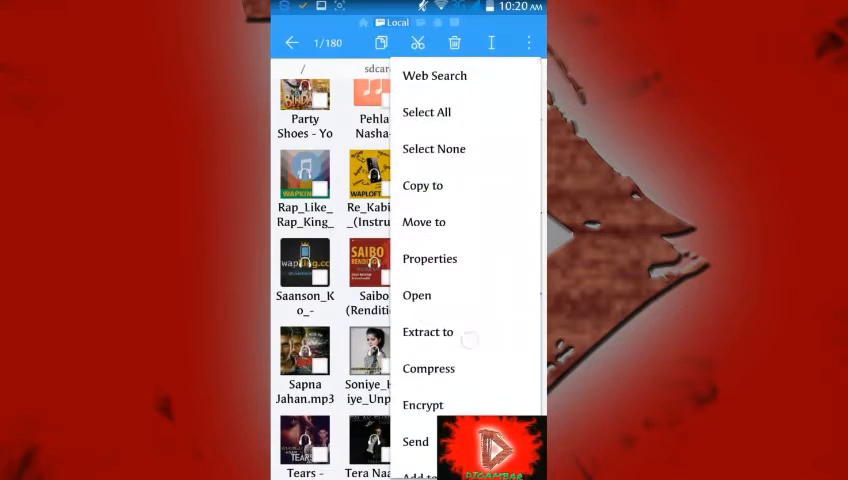
{"action": "left_click", "coordinate": [428, 332]}
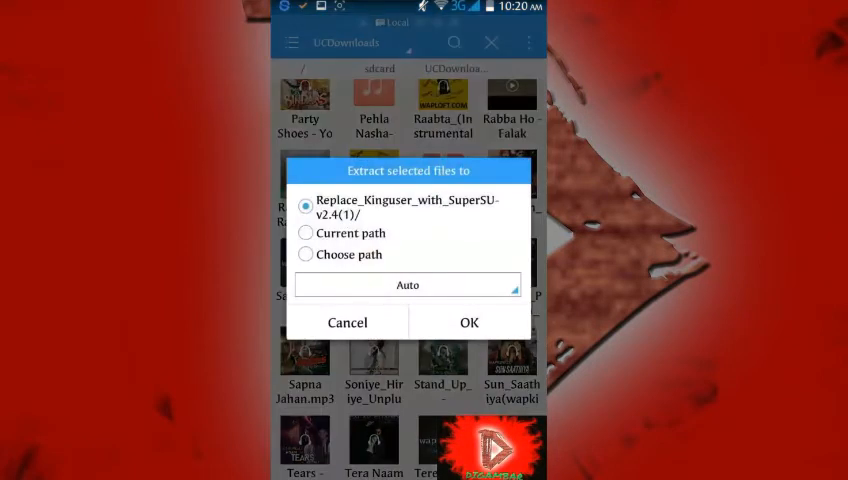
{"action": "left_click", "coordinate": [304, 254]}
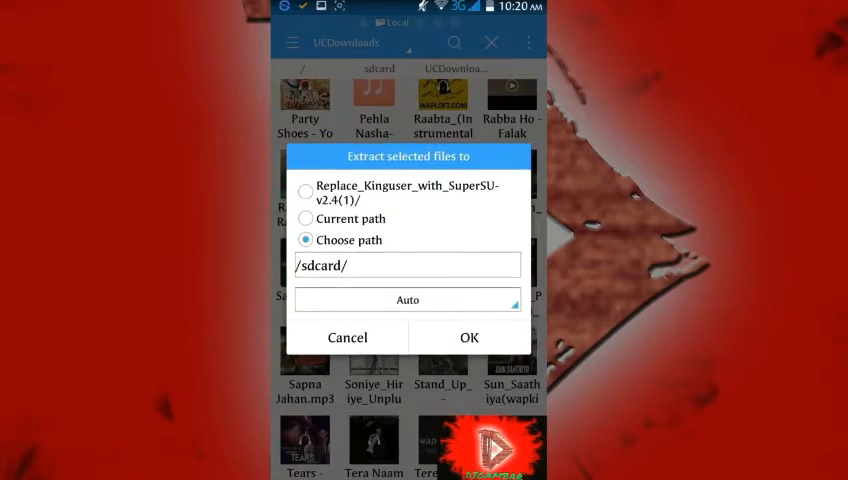
{"action": "left_click", "coordinate": [468, 336]}
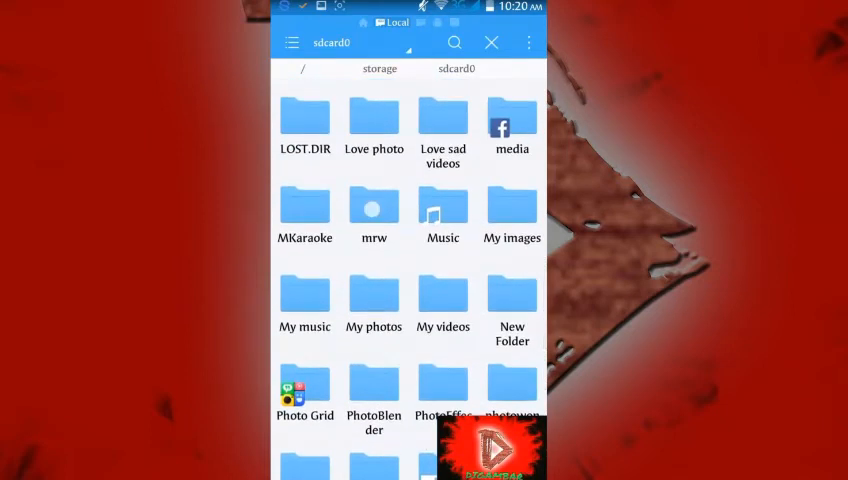
- Scroll through the sdcard0 folder listing looking for the extracted files
{"action": "scroll", "scroll_direction": "down", "scroll_amount": 3}
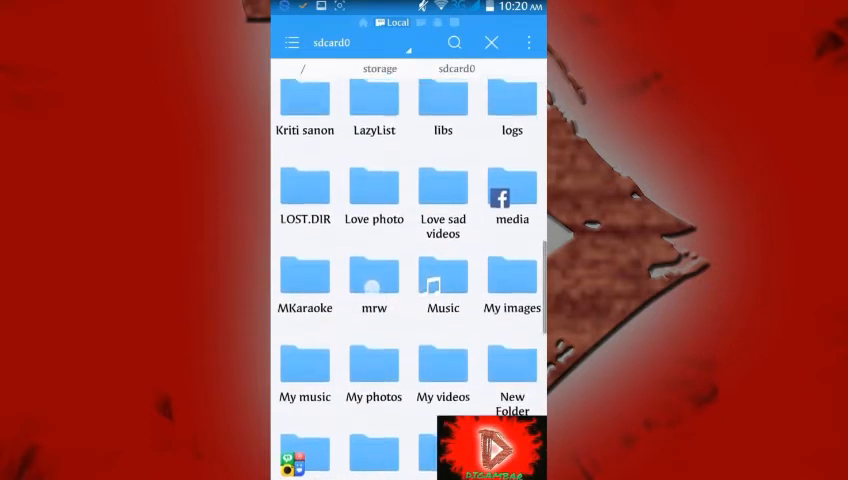
{"action": "scroll", "scroll_direction": "down", "scroll_amount": 3}
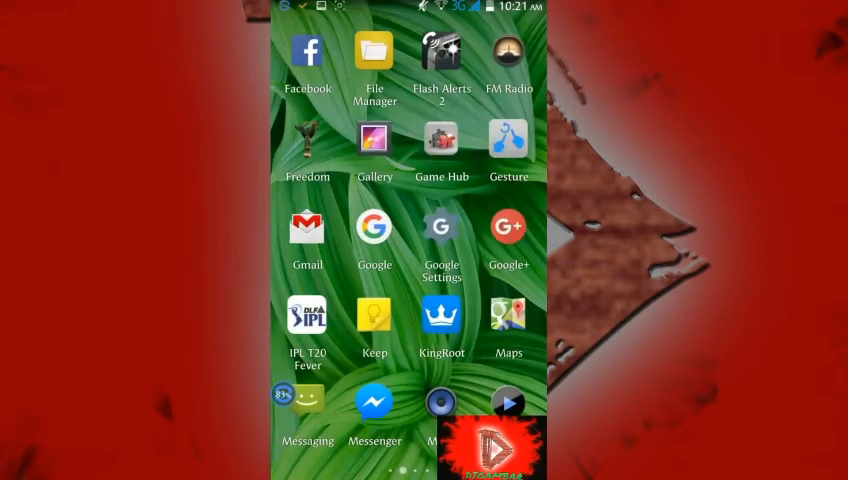
- Swipe through the app drawer to reach Terminal Emulator
{"action": "scroll", "scroll_direction": "left", "scroll_amount": 3}
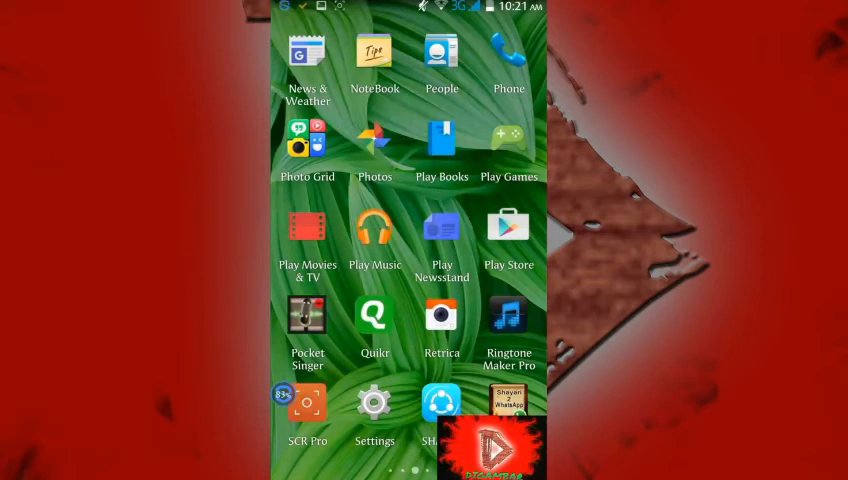
{"action": "scroll", "scroll_direction": "left", "scroll_amount": 3}
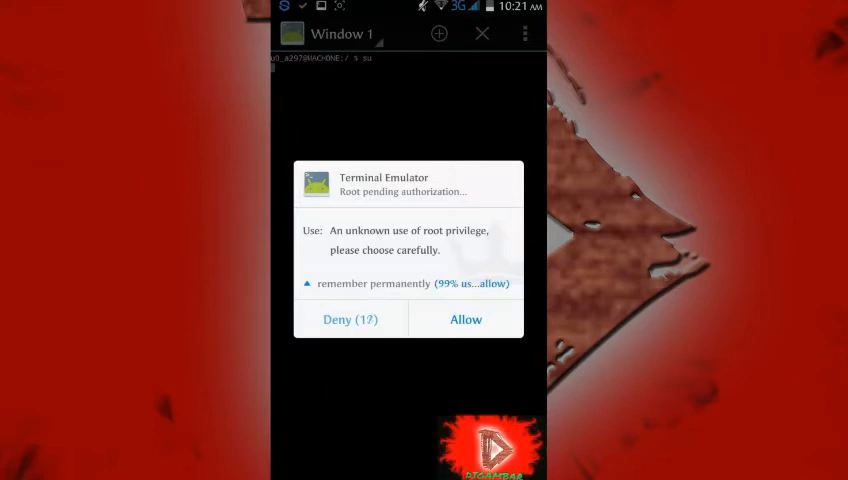
- Allow the root authorization prompt so the terminal gets a root shell
{"action": "left_click", "coordinate": [464, 320]}
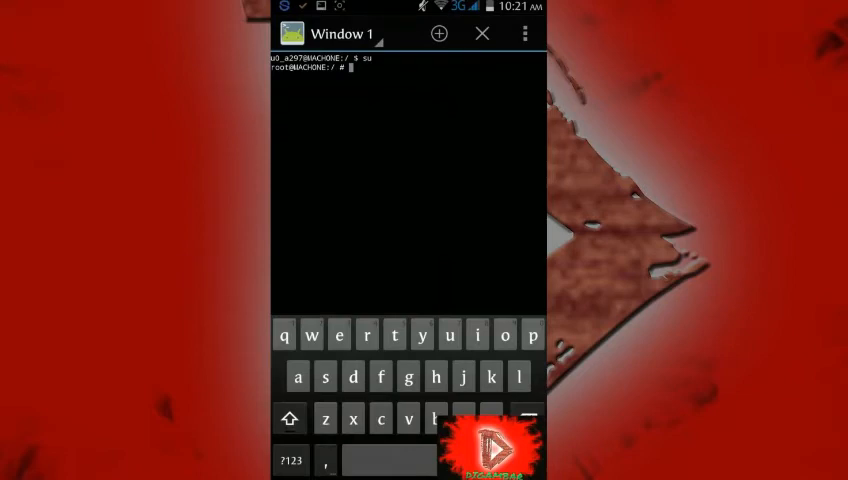
- Enter the script path sdcard/new/root... at the root shell prompt
{"action": "type", "text": "sd"}
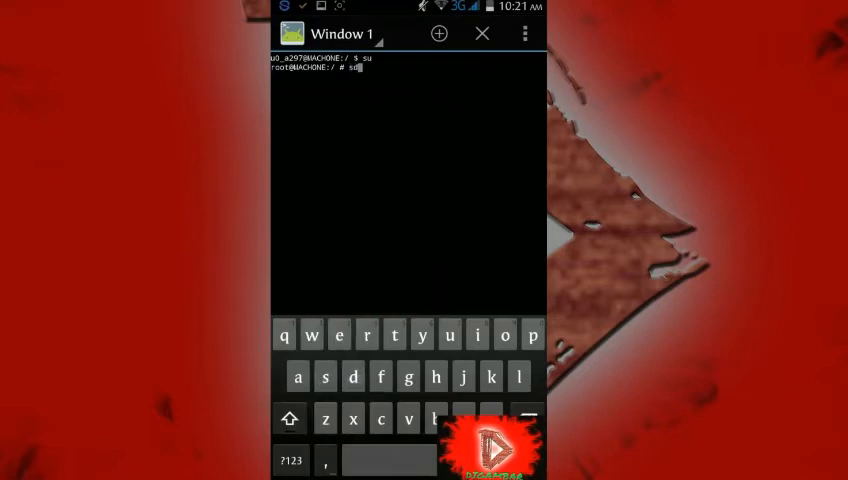
{"action": "left_click", "coordinate": [368, 334]}
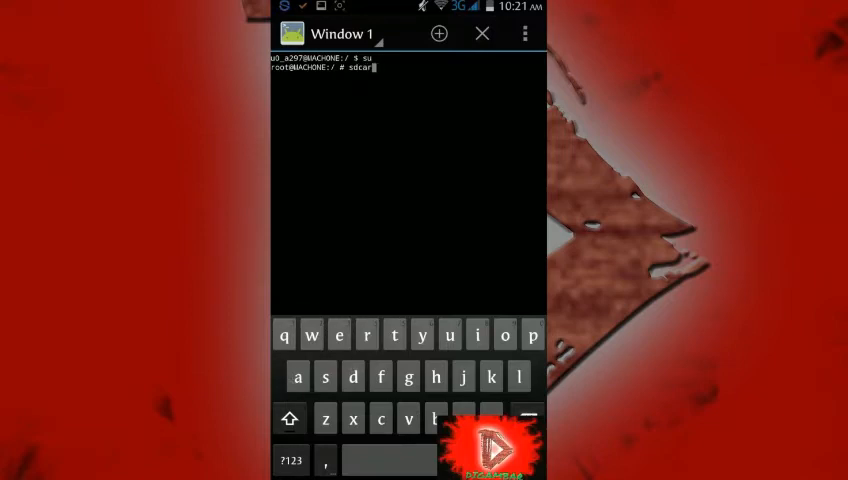
{"action": "left_click", "coordinate": [292, 460]}
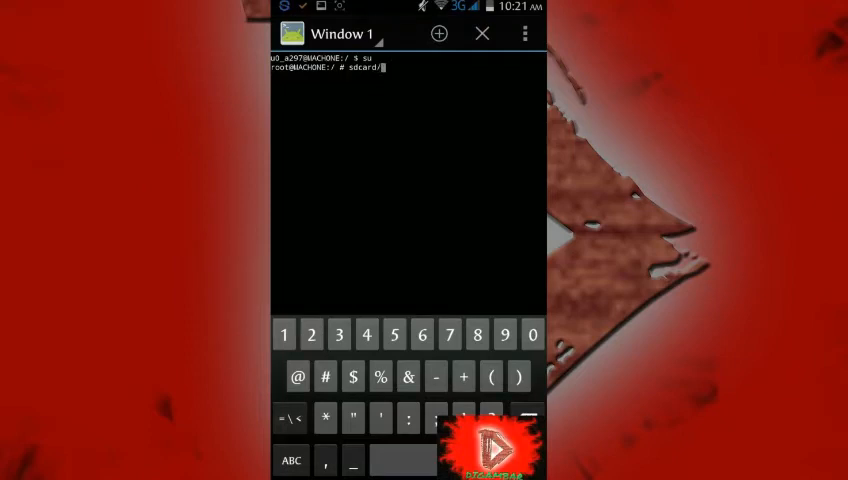
{"action": "left_click", "coordinate": [292, 460]}
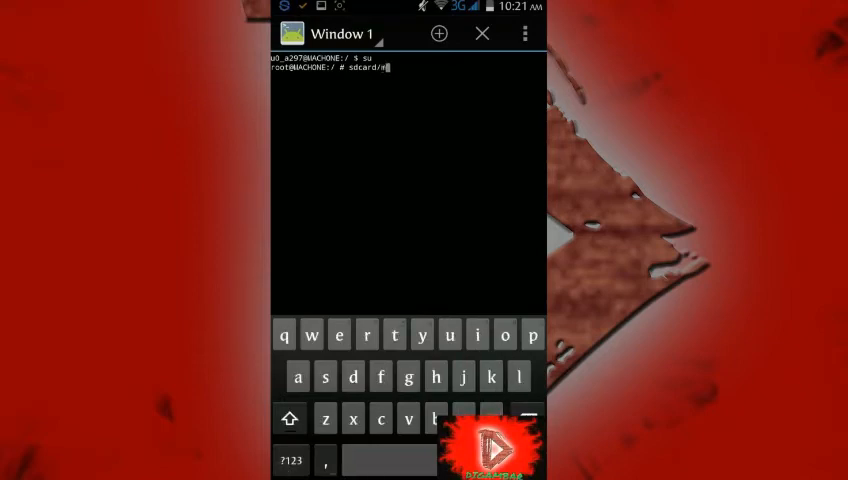
{"action": "left_click", "coordinate": [290, 460]}
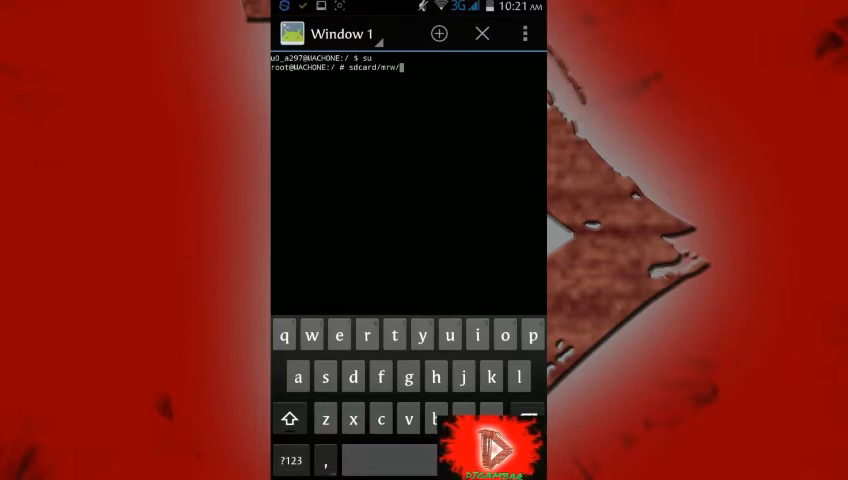
{"action": "type", "text": "r"}
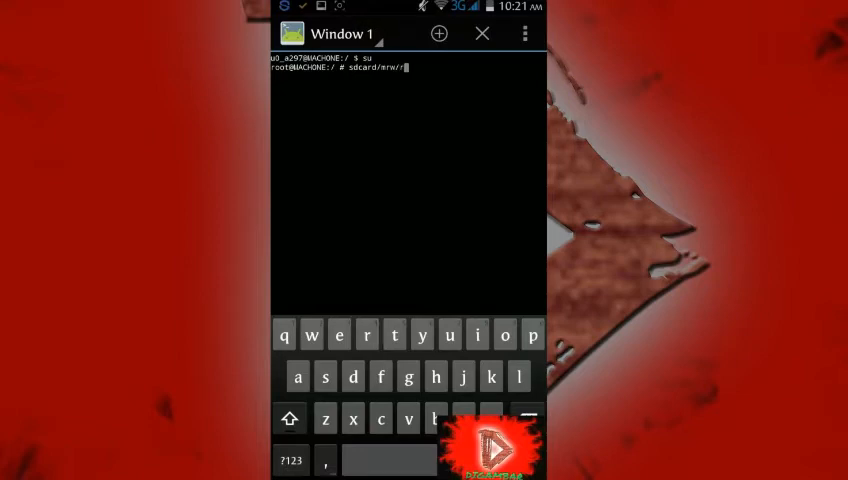
{"action": "type", "text": "oot"}
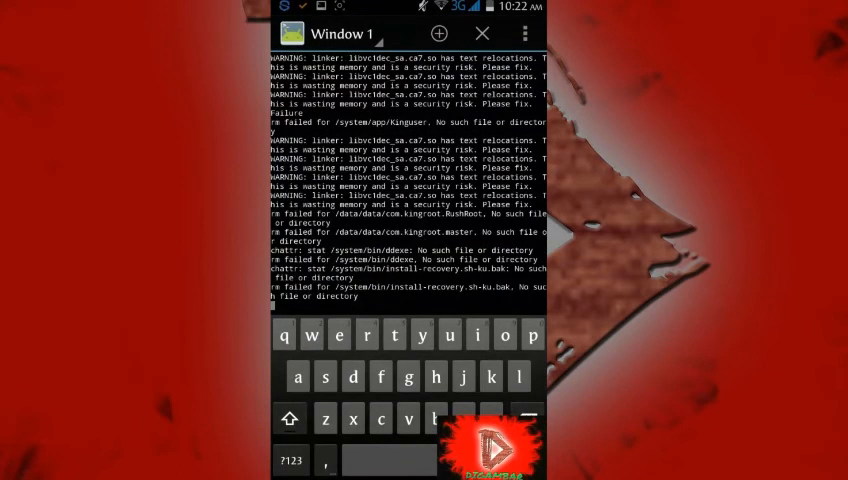
- Scroll the script output until the SuperSU package install reports Success
{"action": "scroll", "scroll_direction": "down", "scroll_amount": 3}
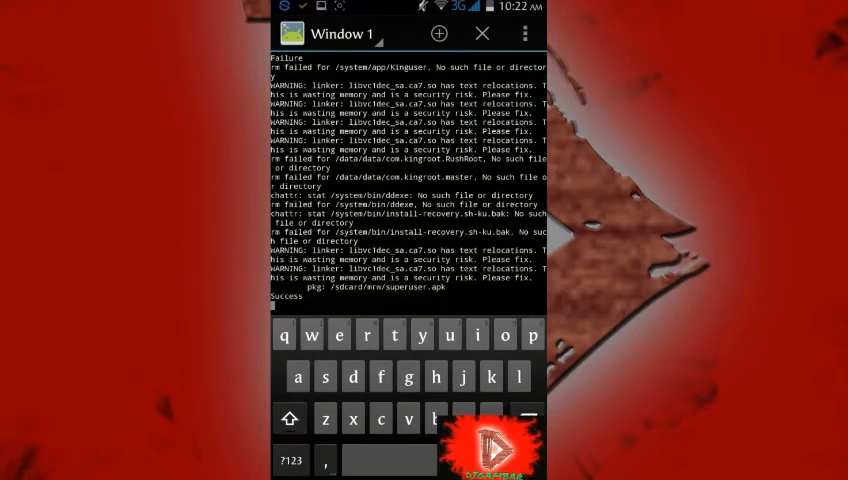
{"action": "scroll", "scroll_direction": "down", "scroll_amount": 3}
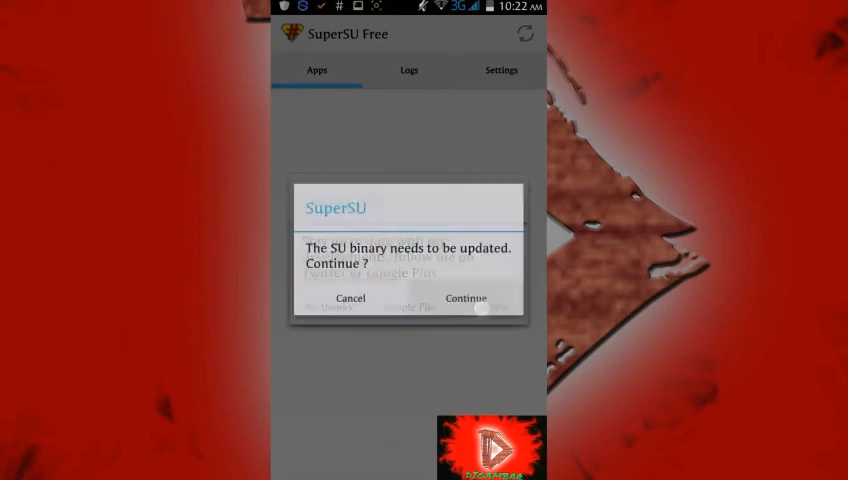
- Continue on the 'SU binary needs to be updated' dialog to start the update
{"action": "left_click", "coordinate": [464, 298]}
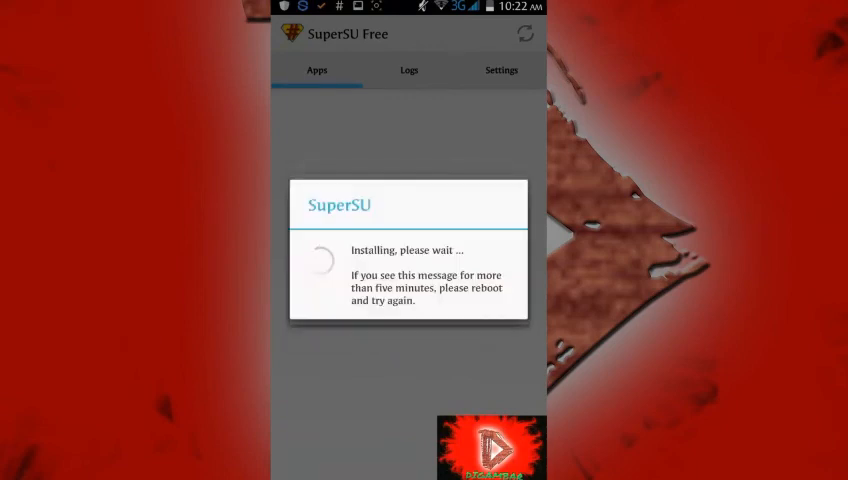